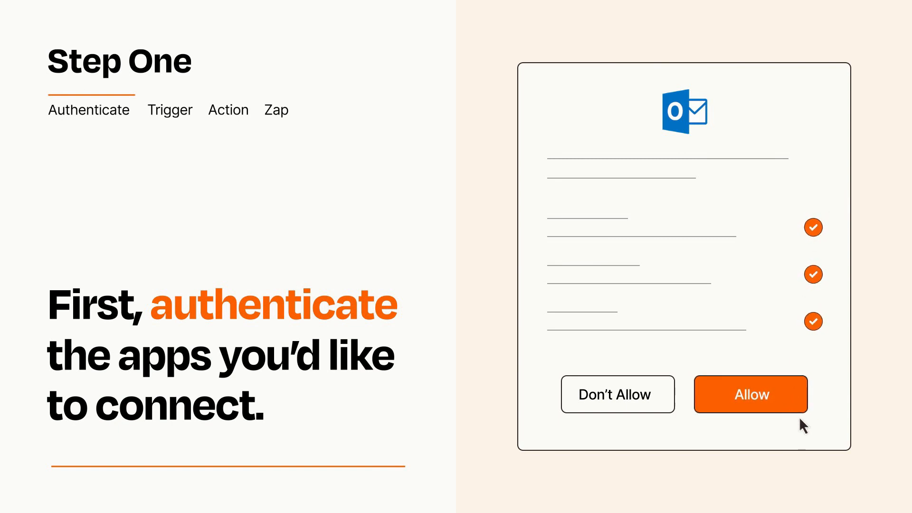
Step: Allow Zapier access to the Outlook account in the authorization dialog
click(751, 394)
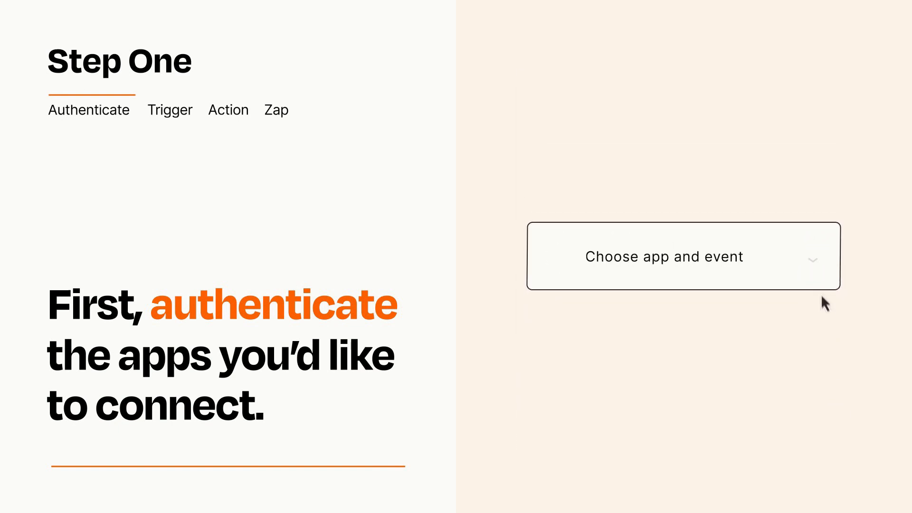
Step: Choose New Submission as the trigger event from the app-and-event dropdown
click(683, 256)
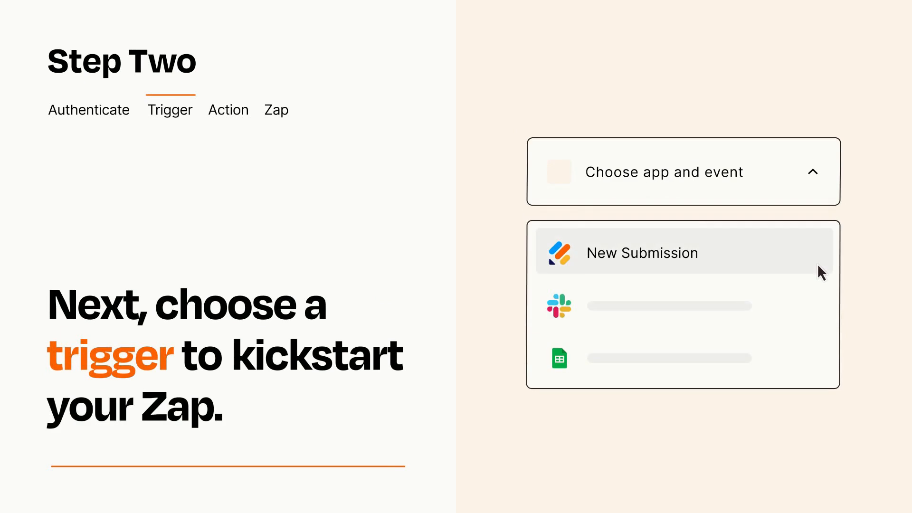
mouse_move(820, 304)
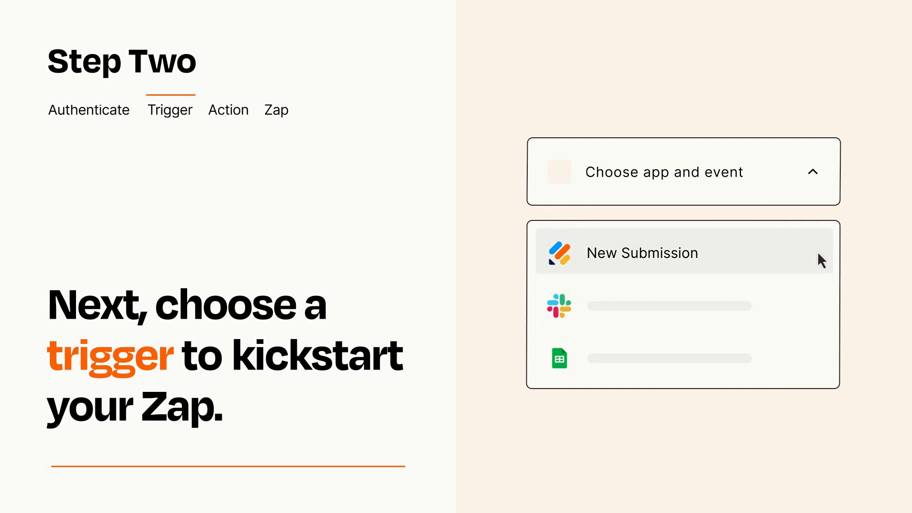
mouse_move(821, 270)
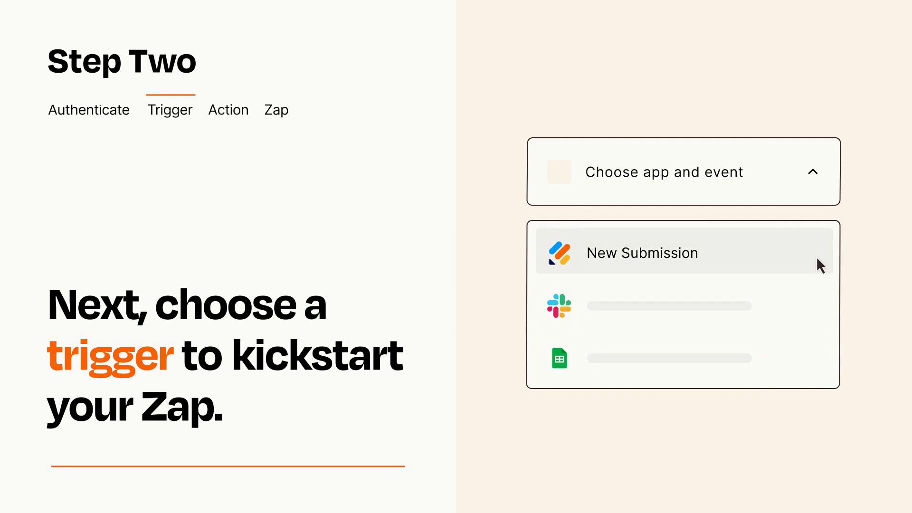
click(642, 253)
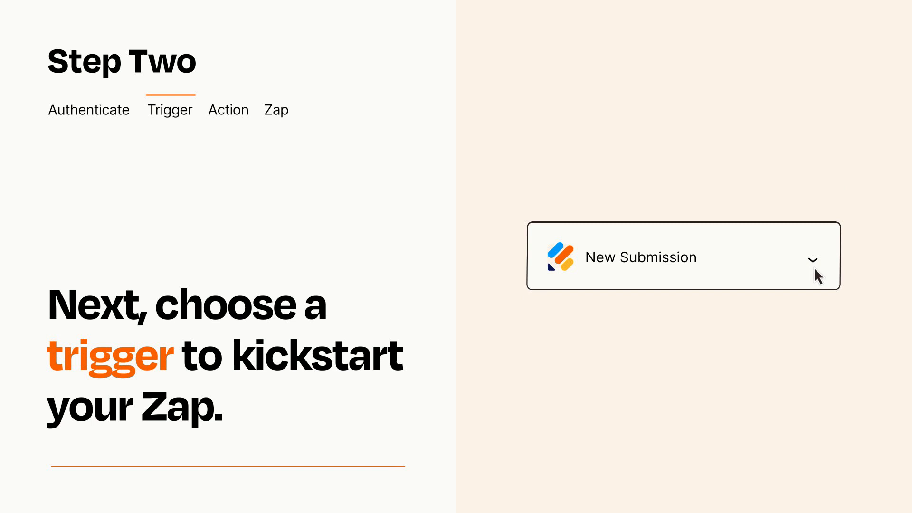
mouse_move(831, 269)
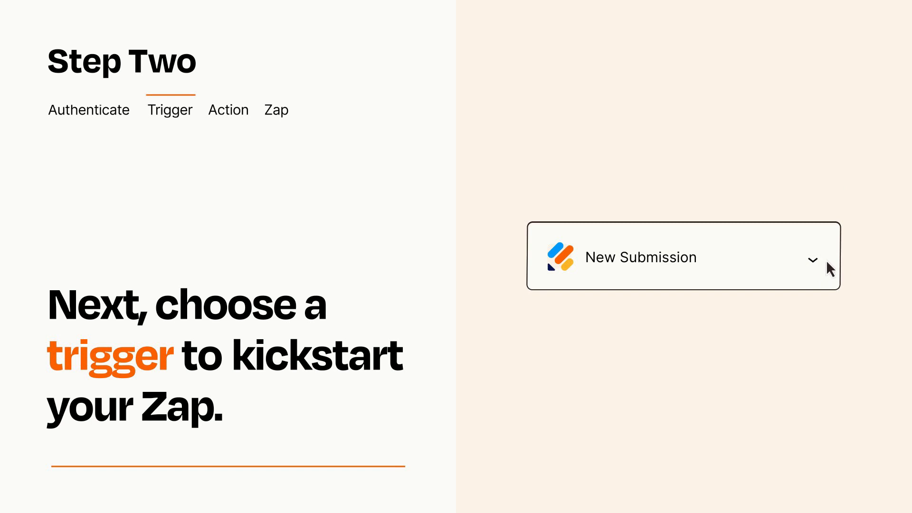
mouse_move(829, 262)
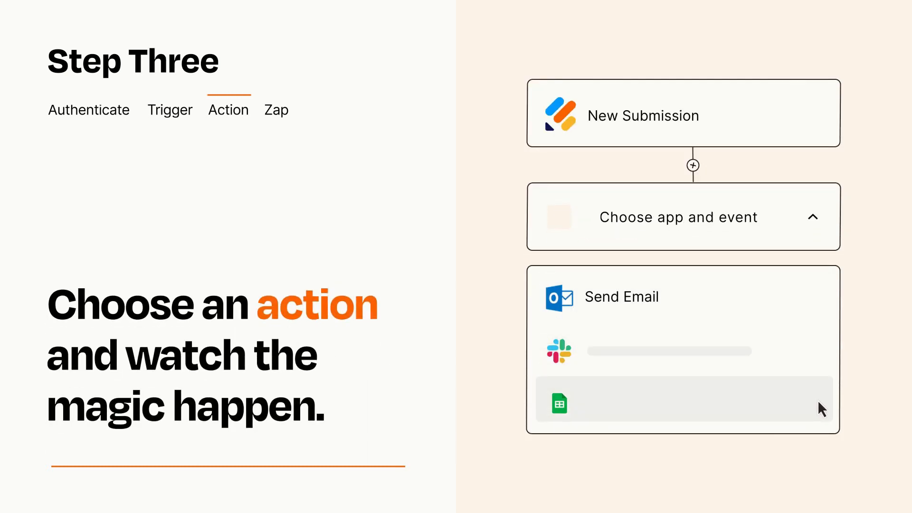
mouse_move(821, 309)
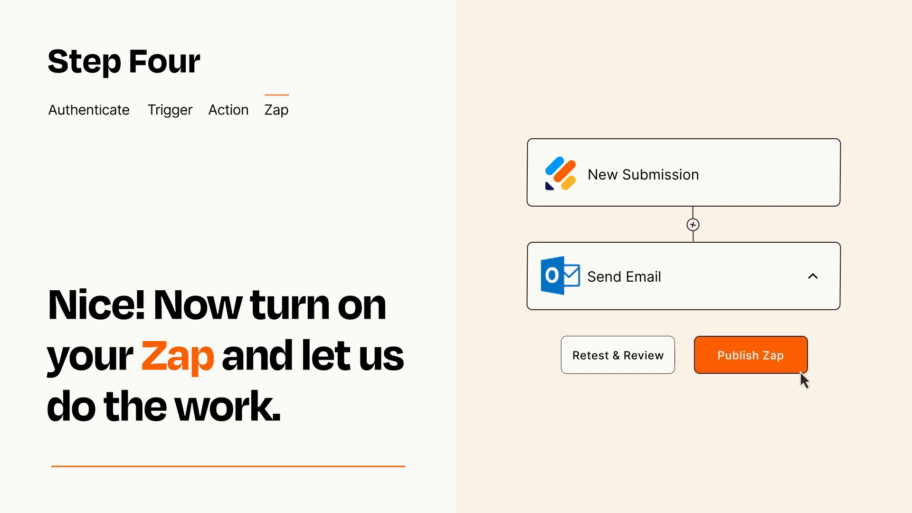
Step: Publish the Zap with its New Submission trigger and Outlook Send Email action
click(750, 355)
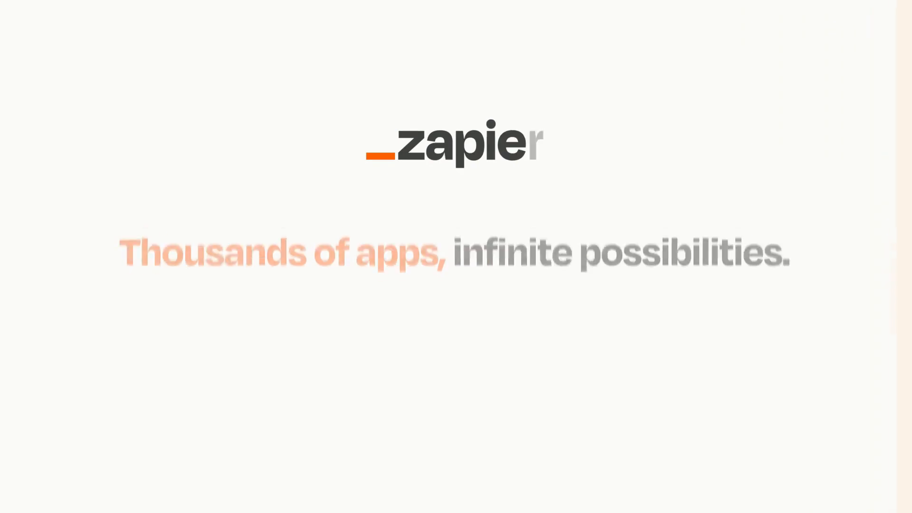